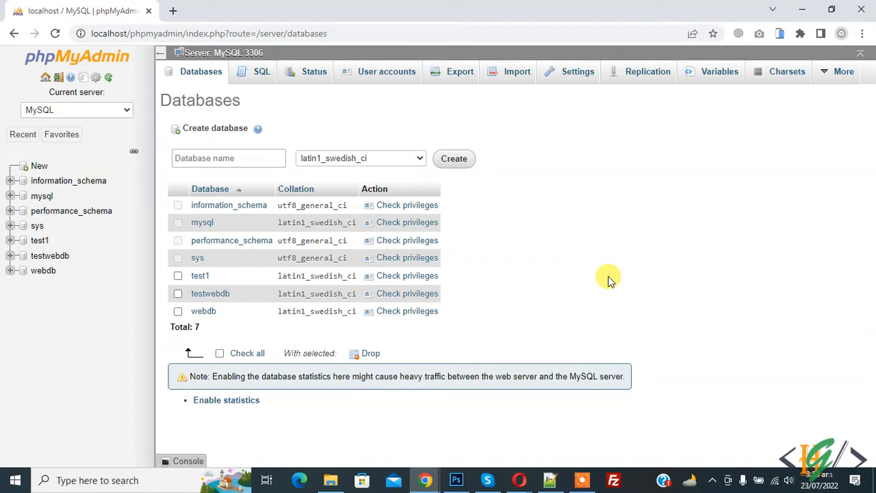
pyautogui.moveTo(616, 256)
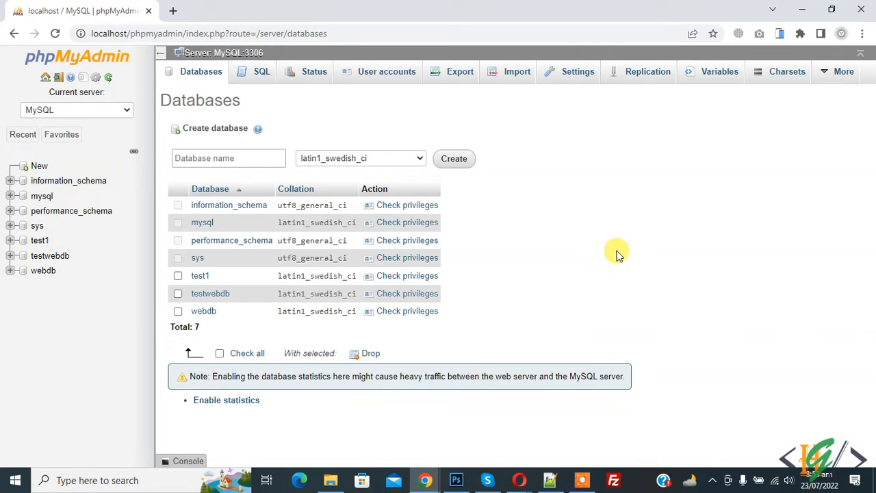
pyautogui.moveTo(622, 212)
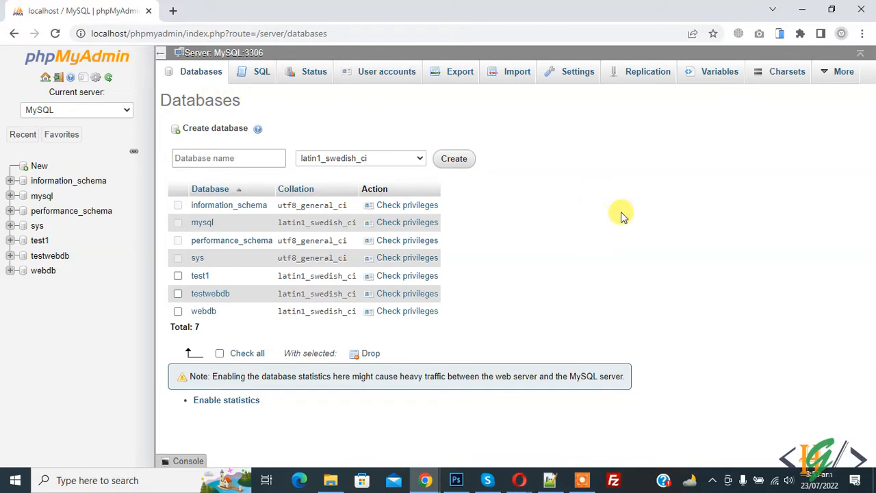
pyautogui.moveTo(619, 256)
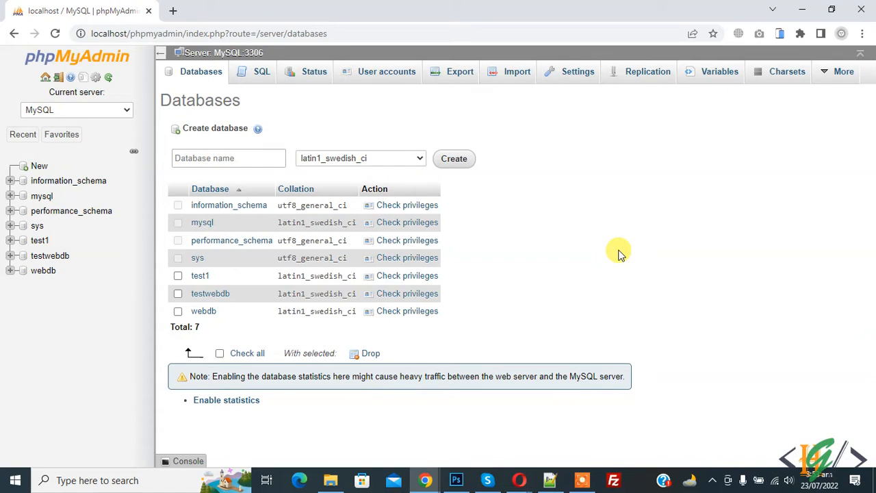
pyautogui.moveTo(135, 74)
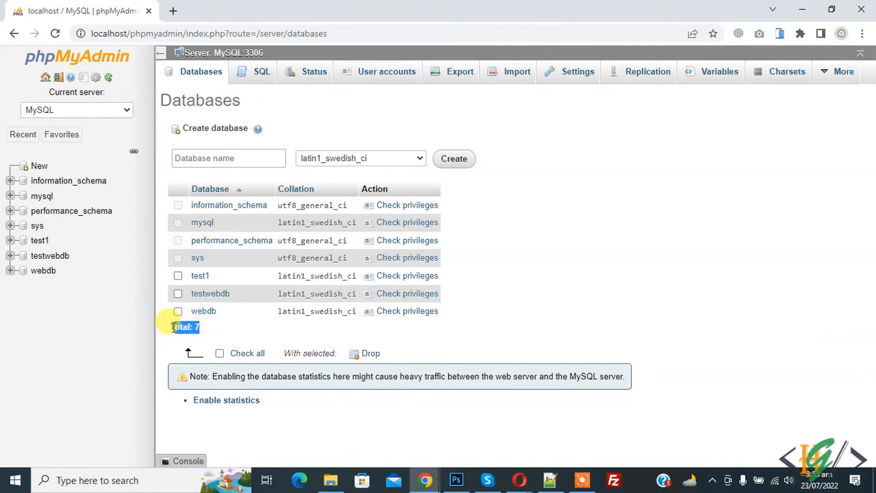
pyautogui.moveTo(600, 263)
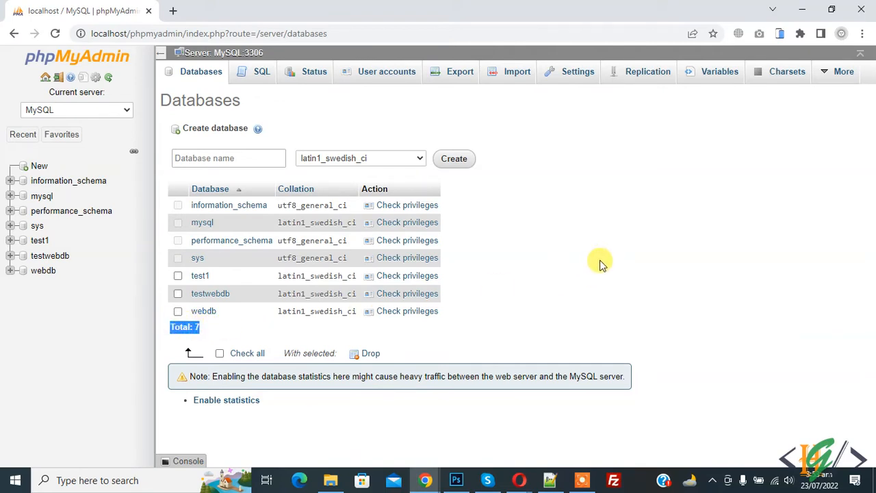
pyautogui.moveTo(577, 72)
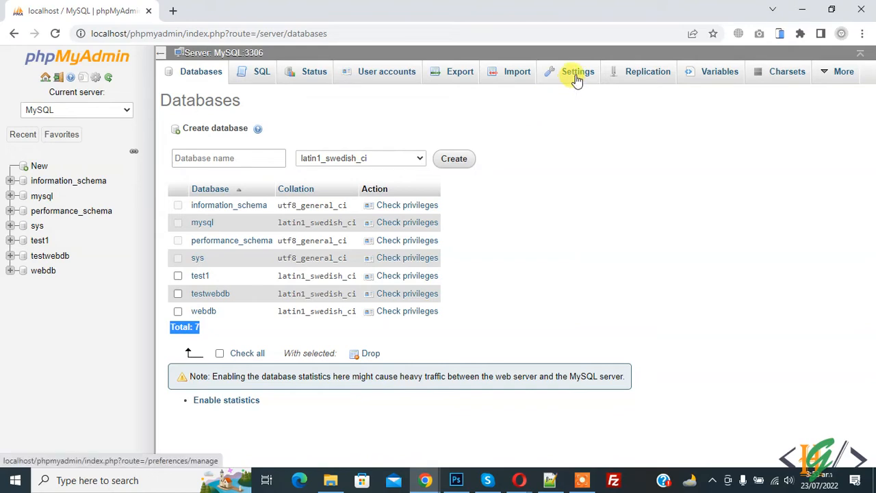
# Go to the Databases section of the Features settings page.
pyautogui.click(578, 71)
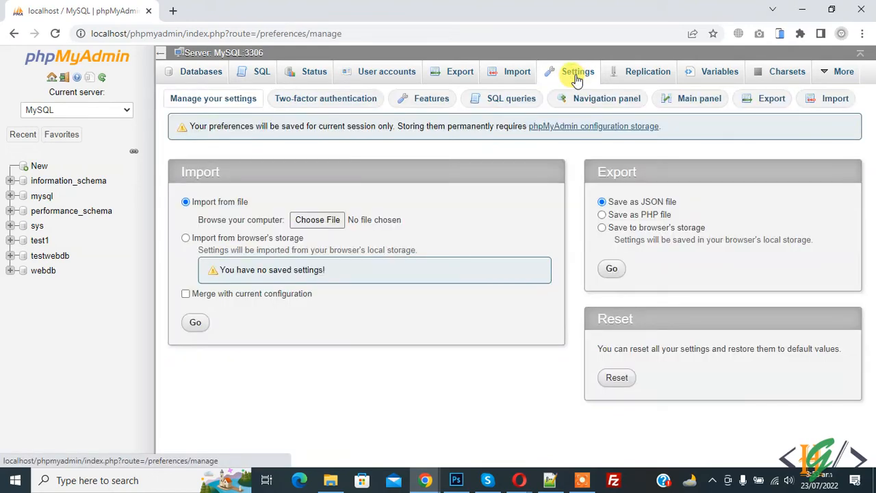
pyautogui.click(431, 98)
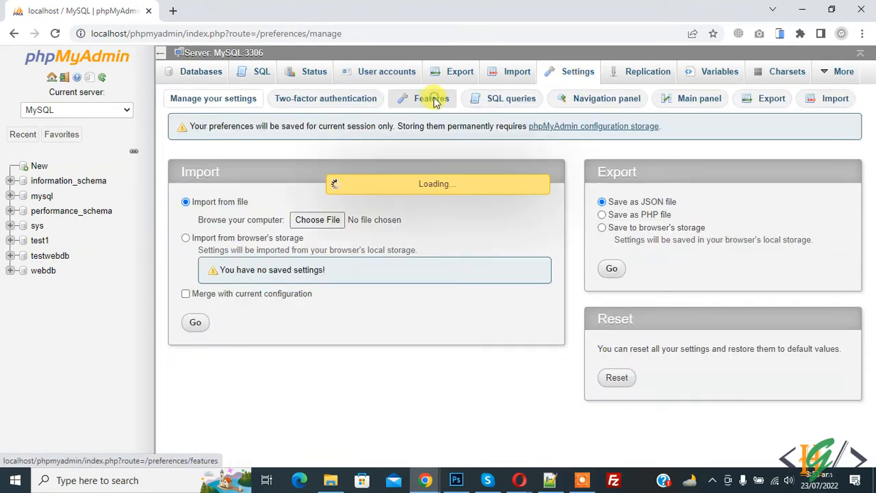
pyautogui.click(430, 99)
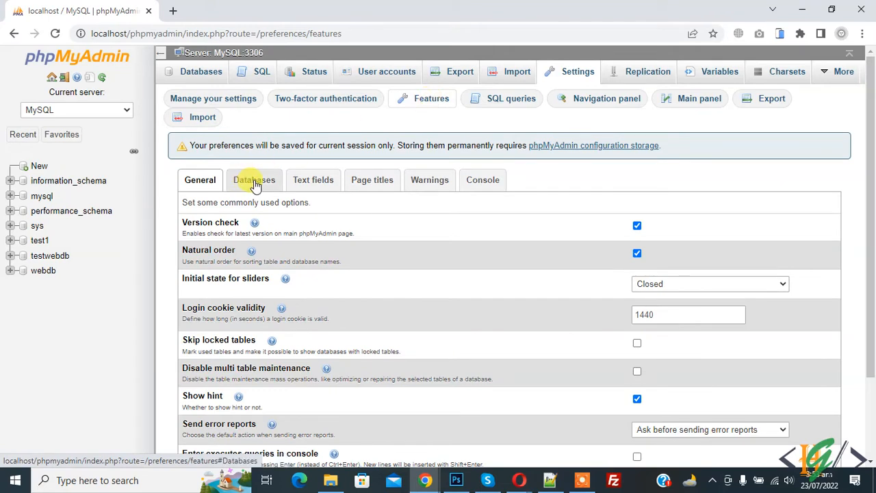
pyautogui.click(255, 179)
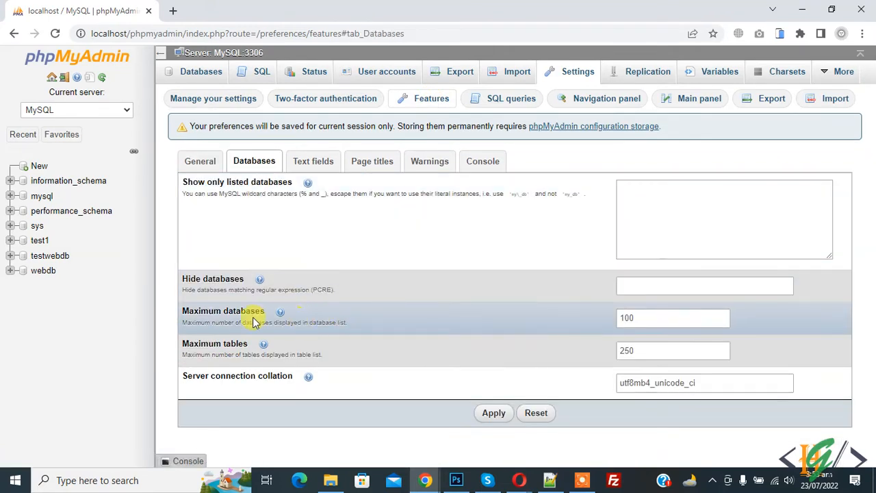
pyautogui.moveTo(181, 334)
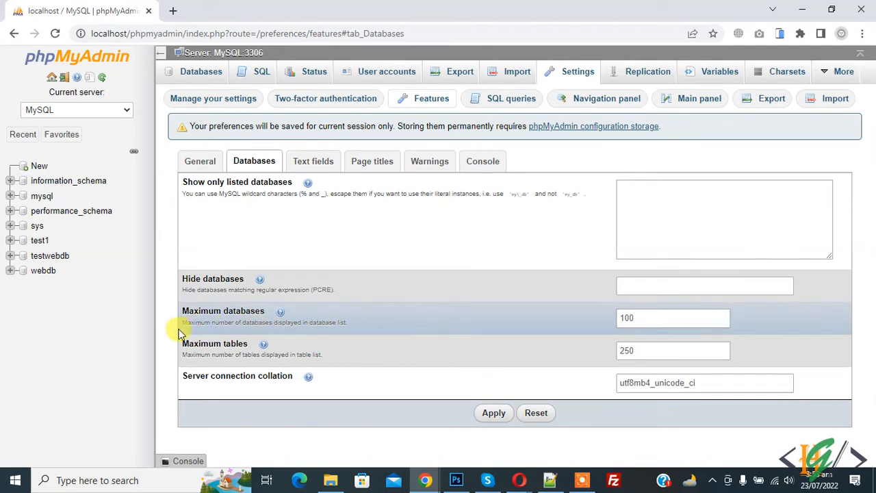
pyautogui.moveTo(280, 331)
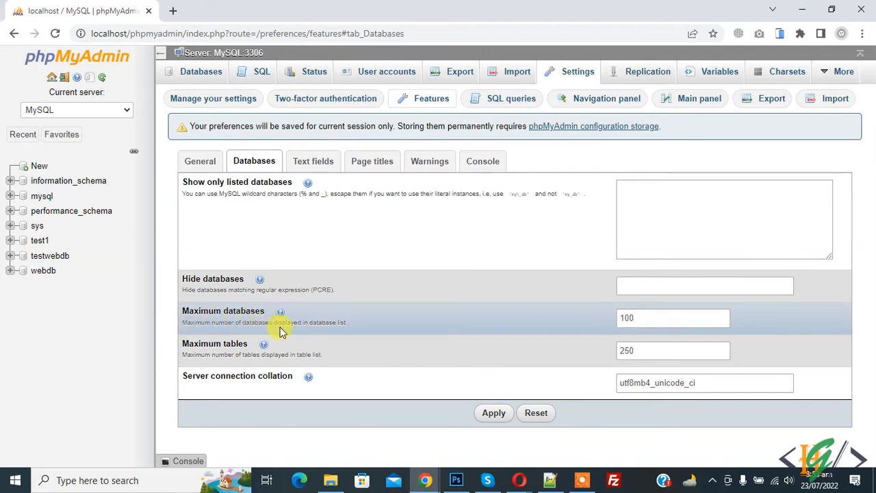
# Set Maximum databases to 1, apply it, and head to the database list to check.
pyautogui.click(671, 318)
pyautogui.write('1')
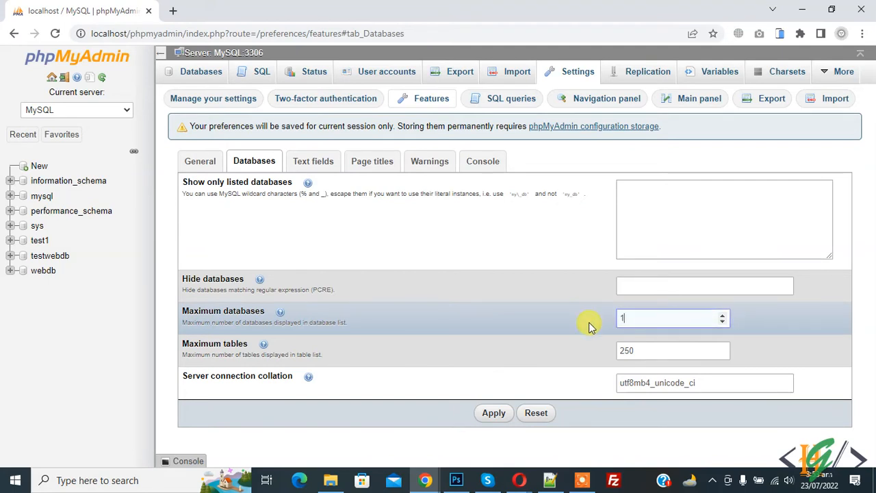
pyautogui.click(493, 412)
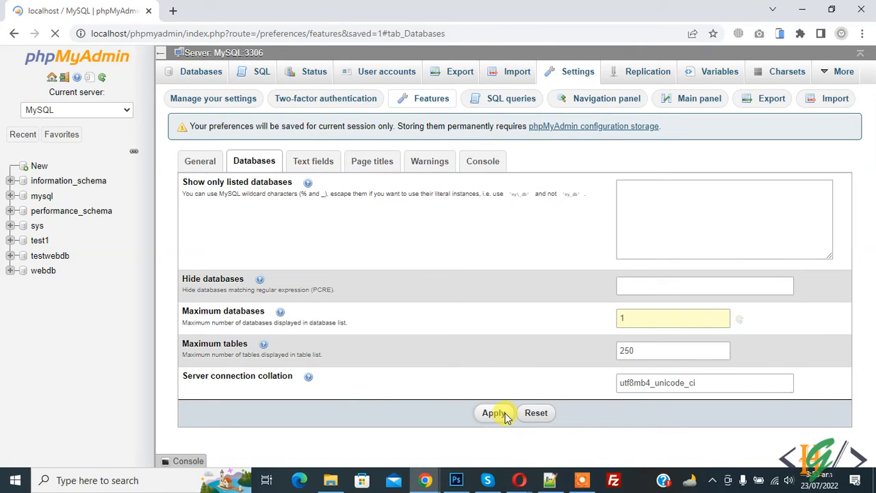
pyautogui.click(493, 412)
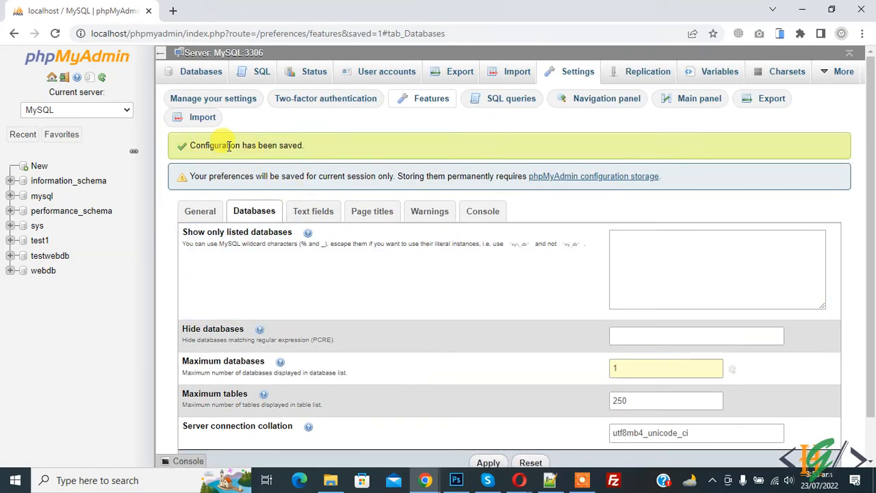
pyautogui.click(199, 72)
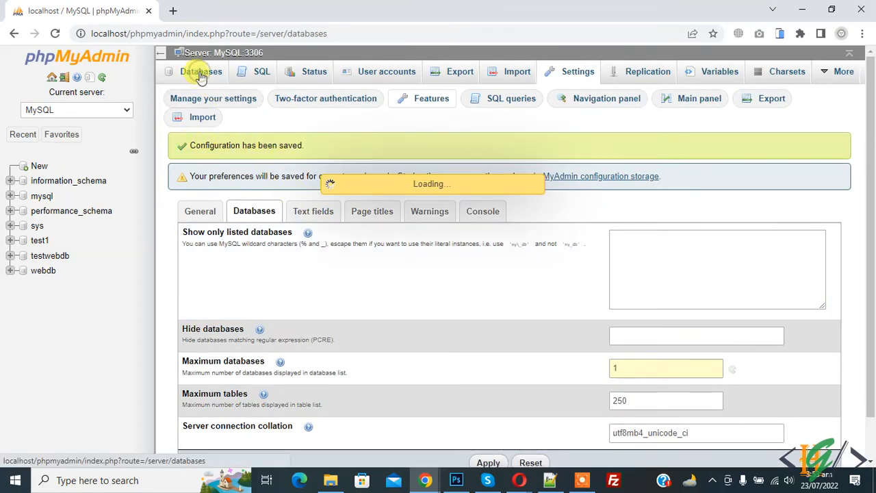
# Return to the Manage your settings overview page.
pyautogui.click(201, 72)
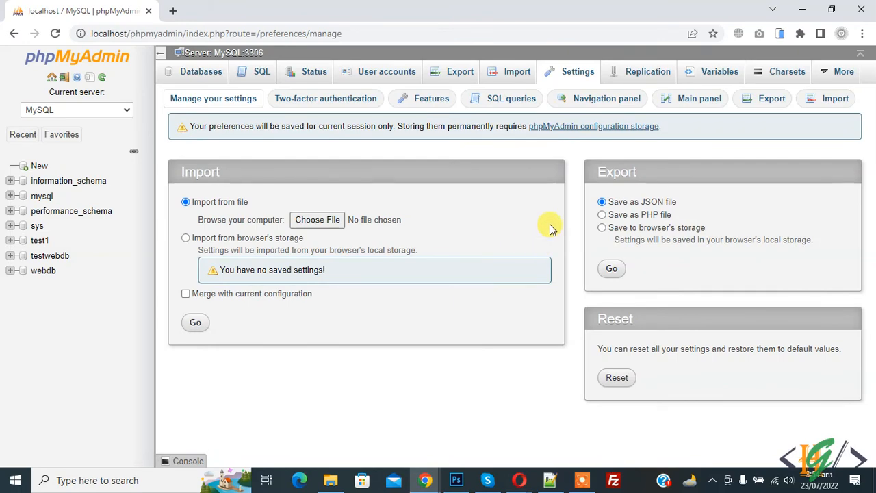
# Change Maximum databases back to 100 and apply the configuration.
pyautogui.click(430, 99)
pyautogui.write('1')
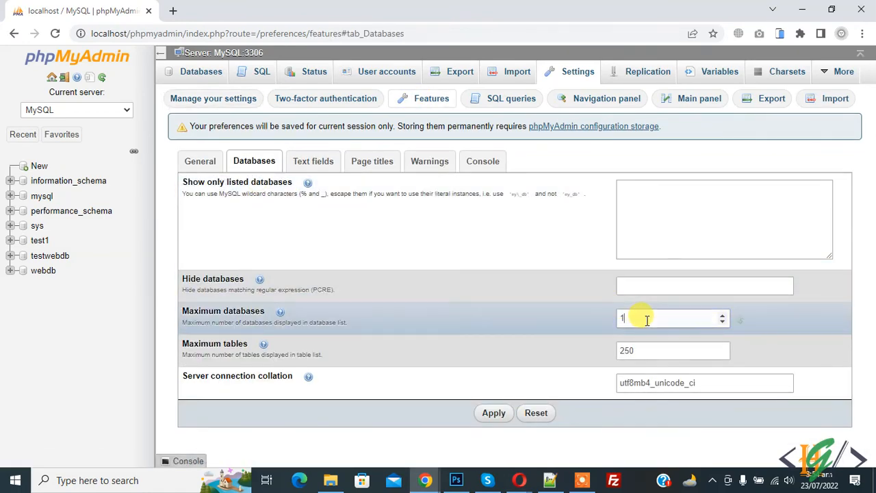
pyautogui.write('00')
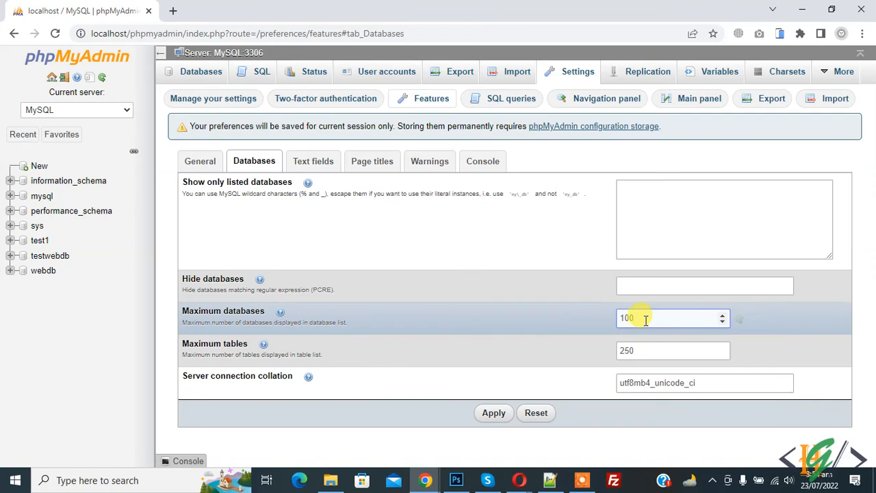
pyautogui.click(492, 414)
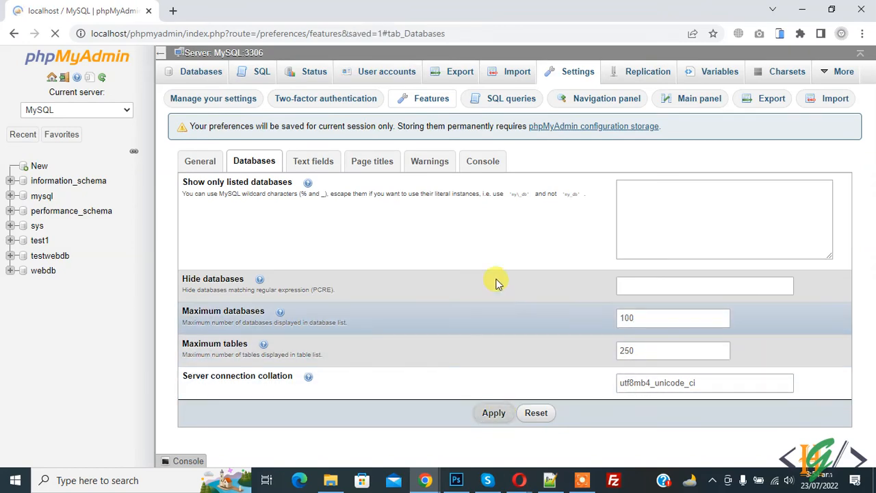
pyautogui.click(493, 412)
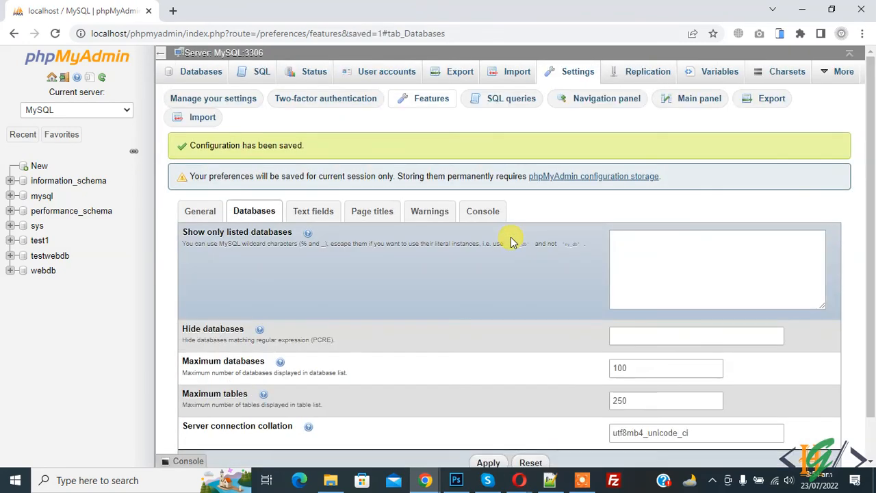